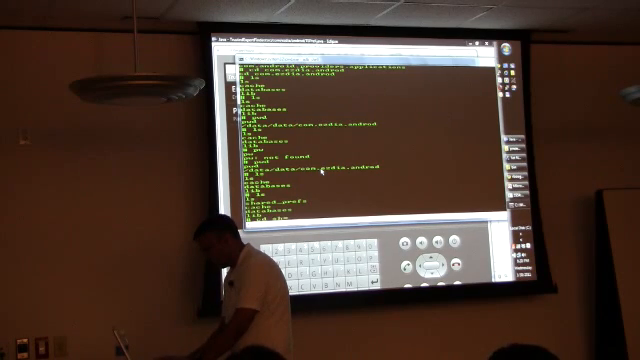
scroll(down, 3)
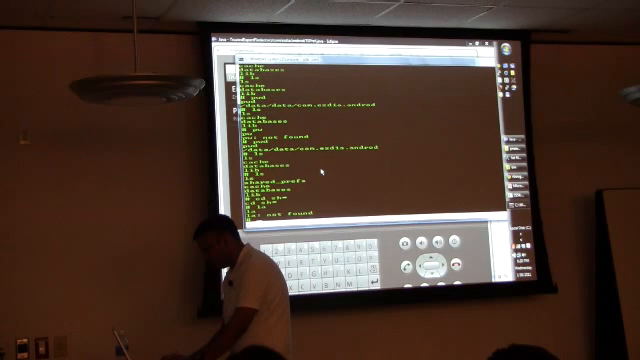